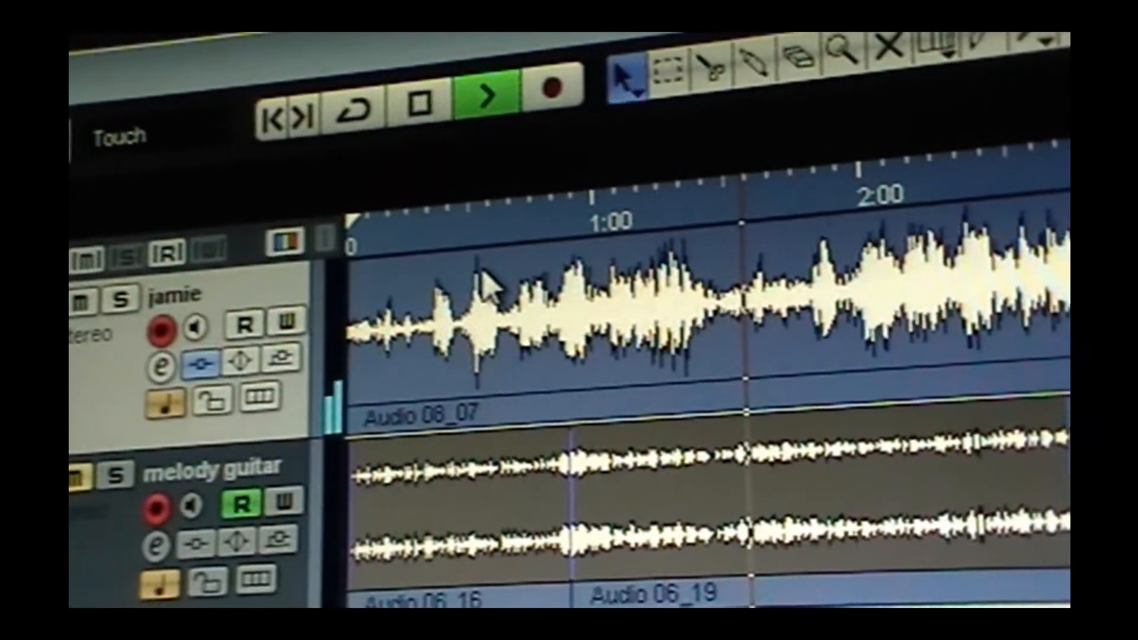
mouse_move(420, 102)
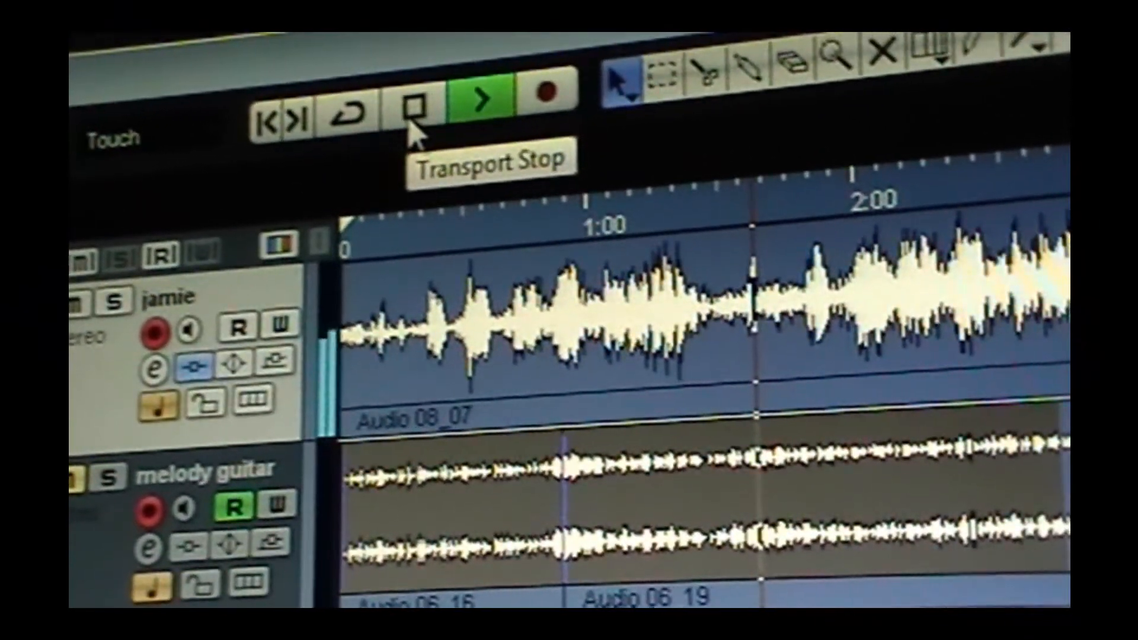
Stop the playback, then restart the song from about 1:10
click(410, 100)
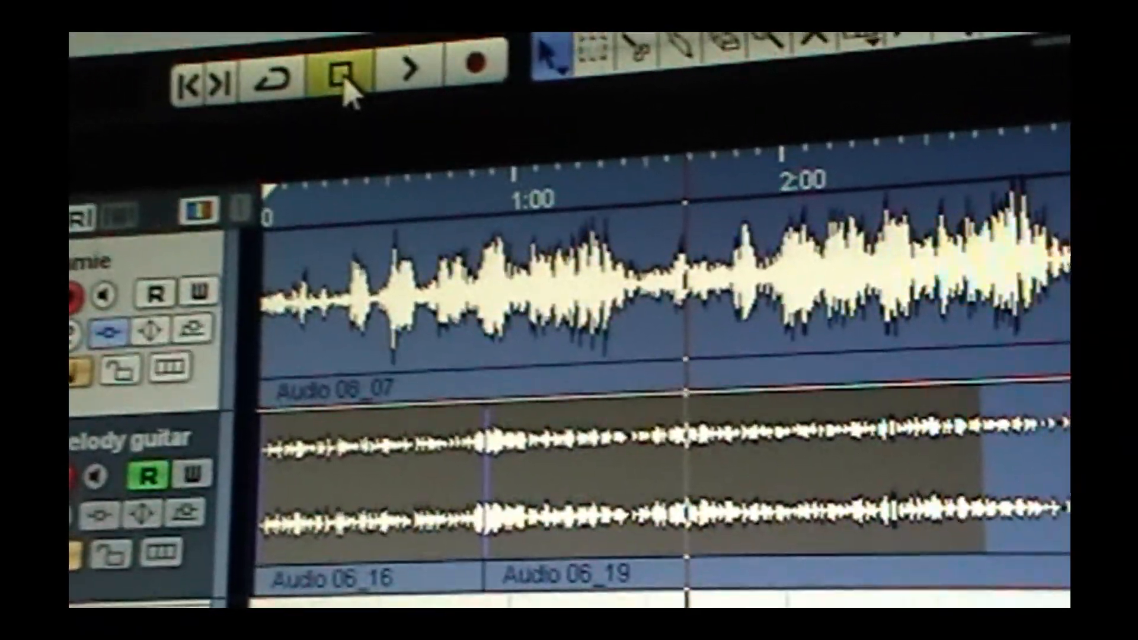
click(391, 69)
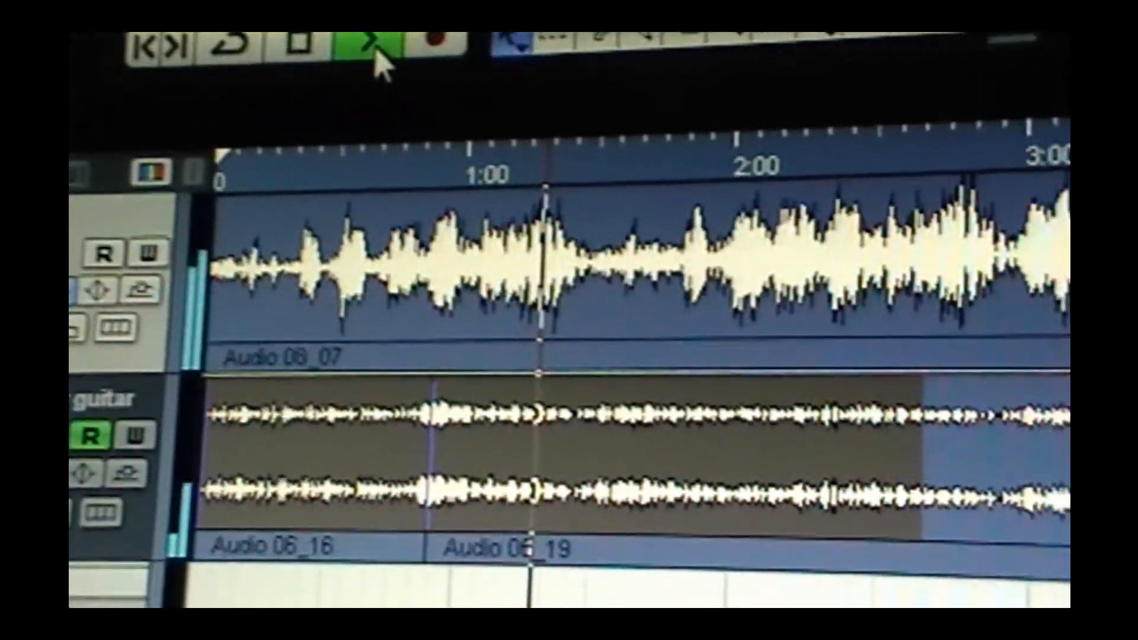
scroll(down, 3)
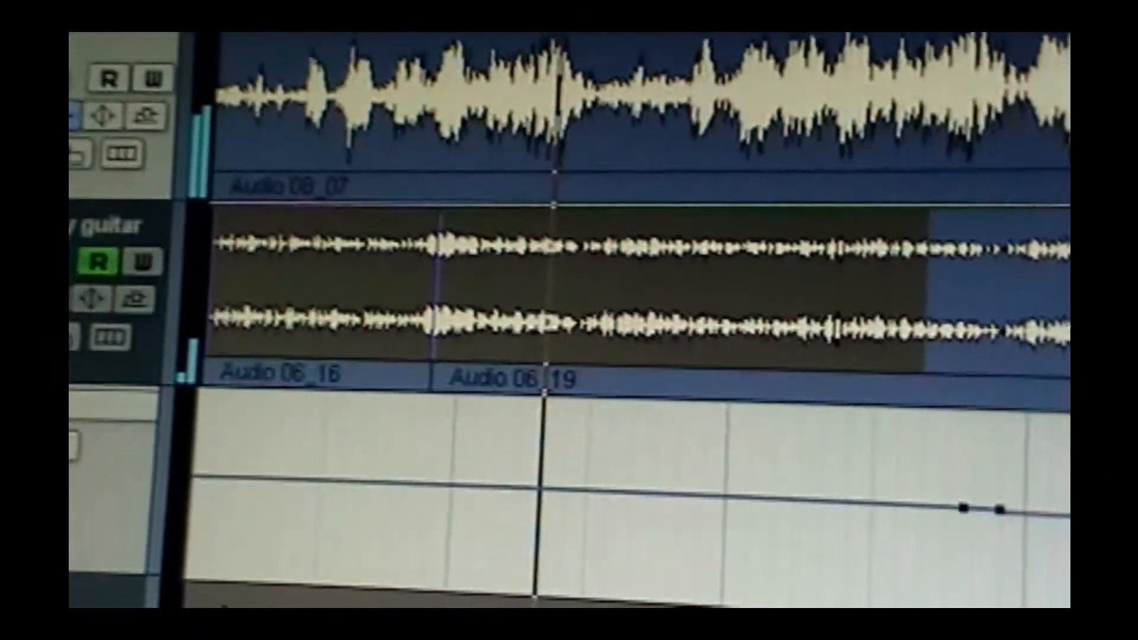
scroll(down, 3)
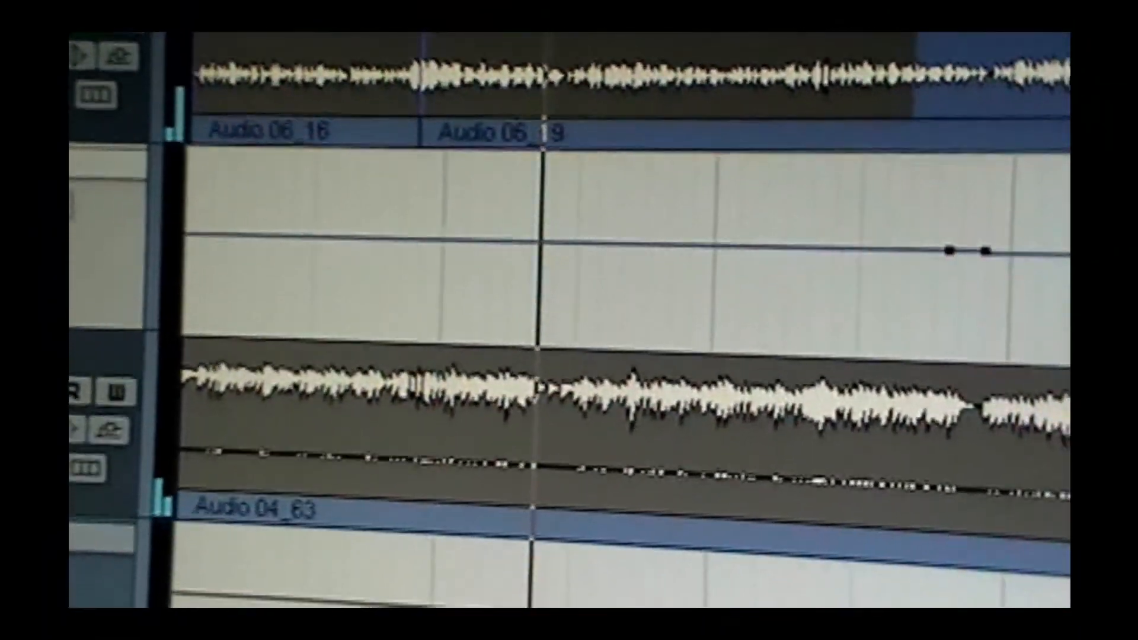
scroll(down, 3)
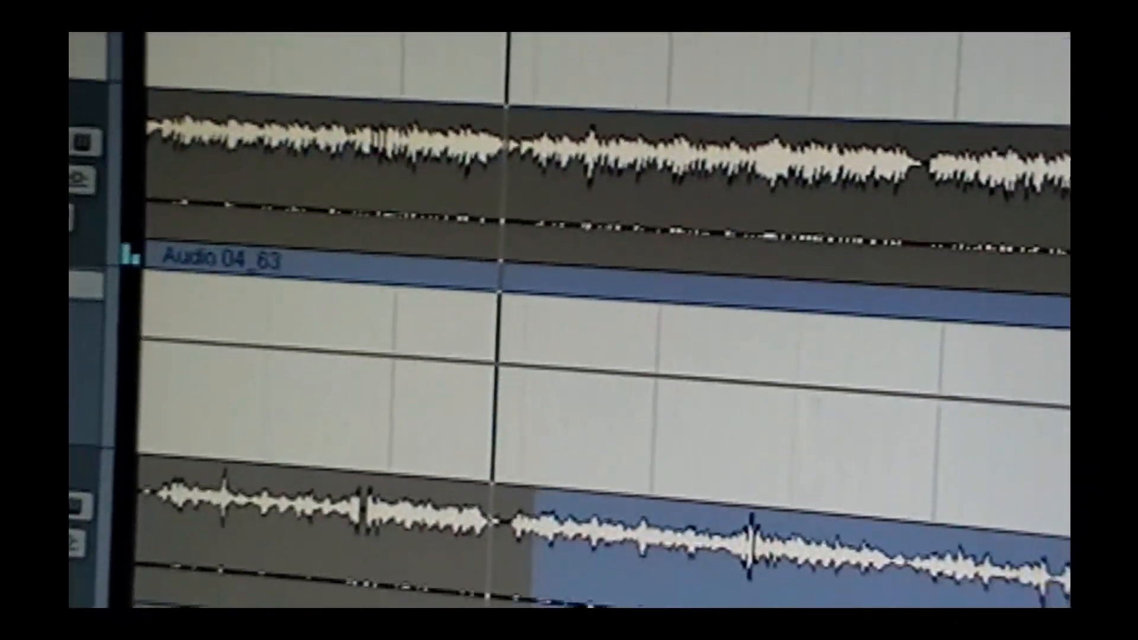
scroll(down, 3)
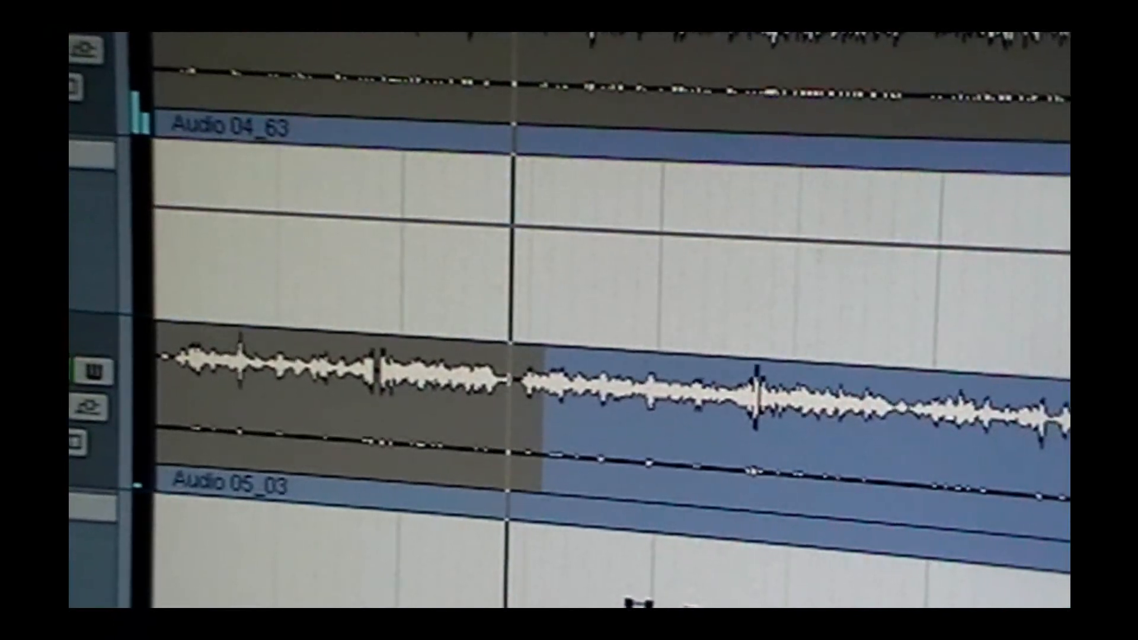
scroll(down, 3)
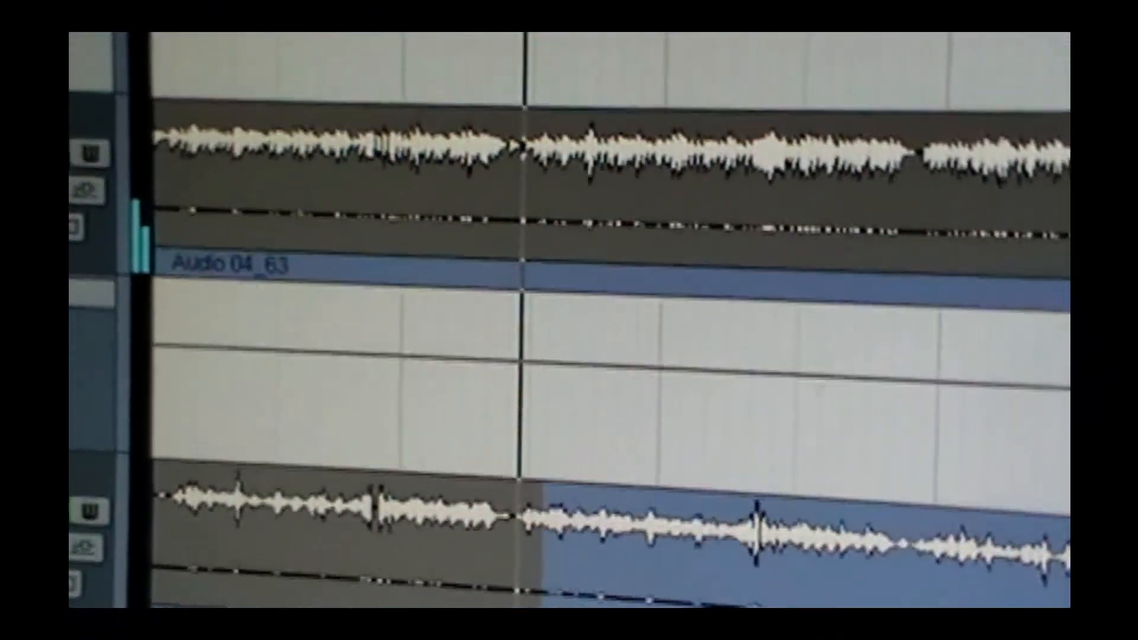